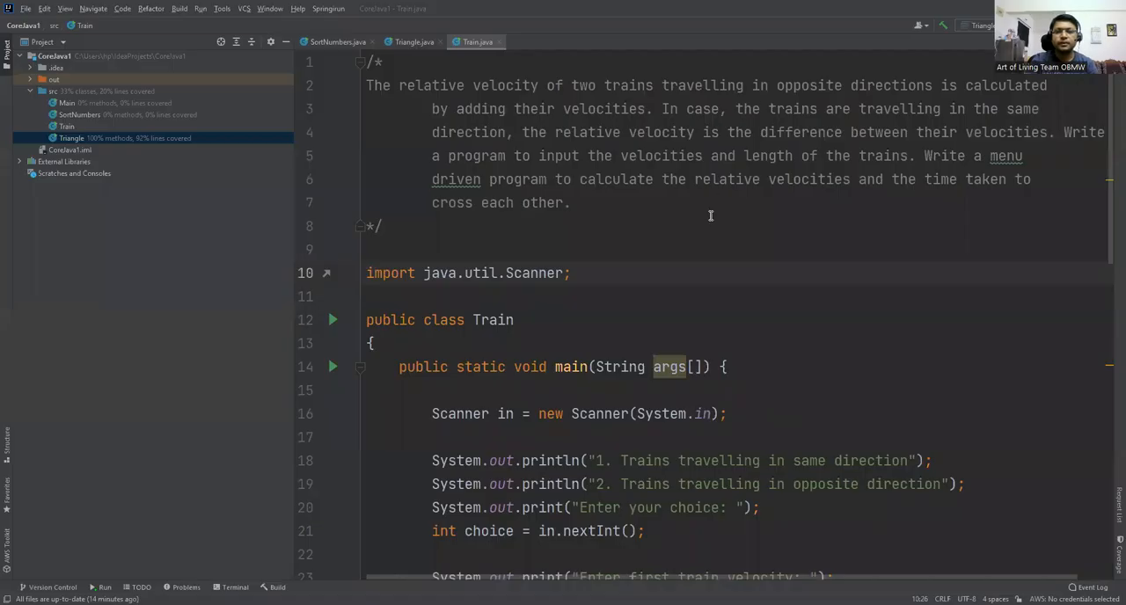
{"action": "mouse_move", "coordinate": [689, 179]}
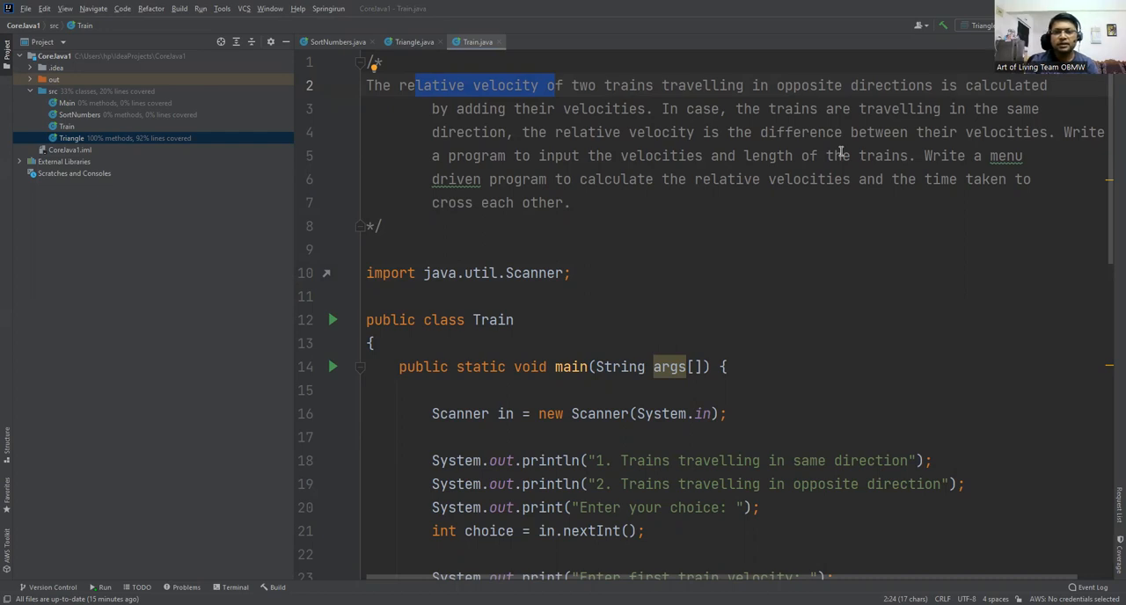
{"action": "mouse_move", "coordinate": [806, 156]}
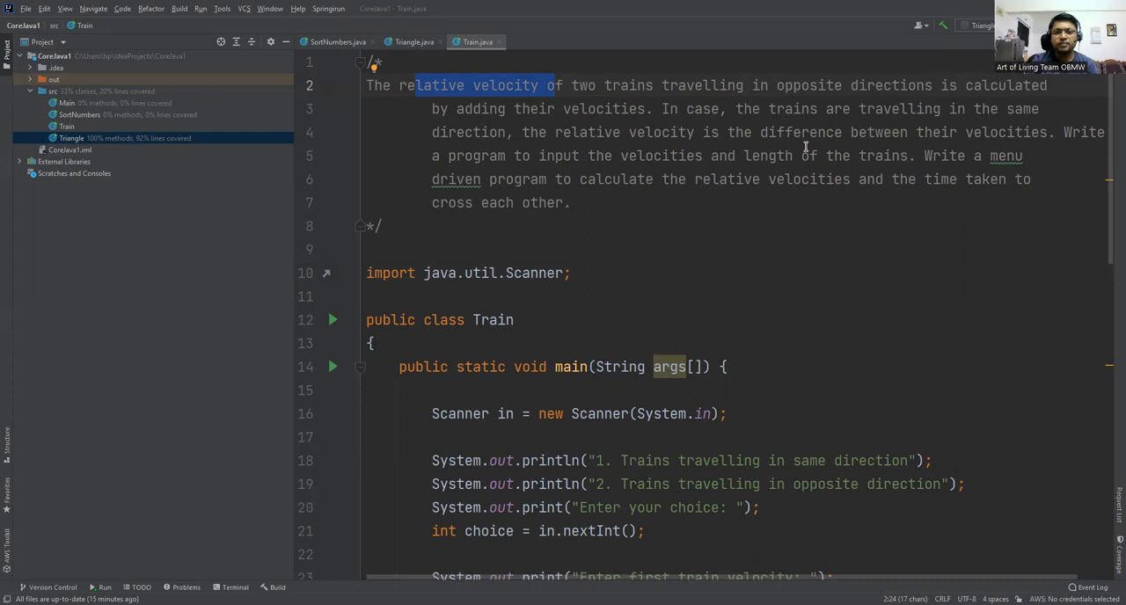
Scroll through Train.java, highlighting the Scanner input and the first train's speed1 variable.
{"action": "scroll", "scroll_direction": "down", "scroll_amount": 3}
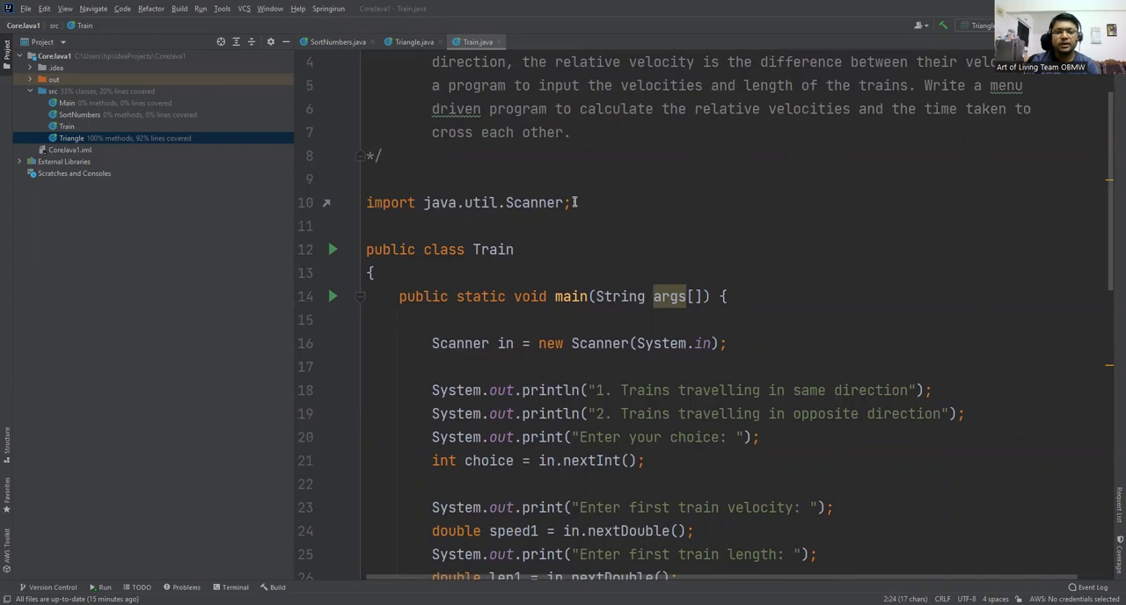
{"action": "mouse_move", "coordinate": [437, 203]}
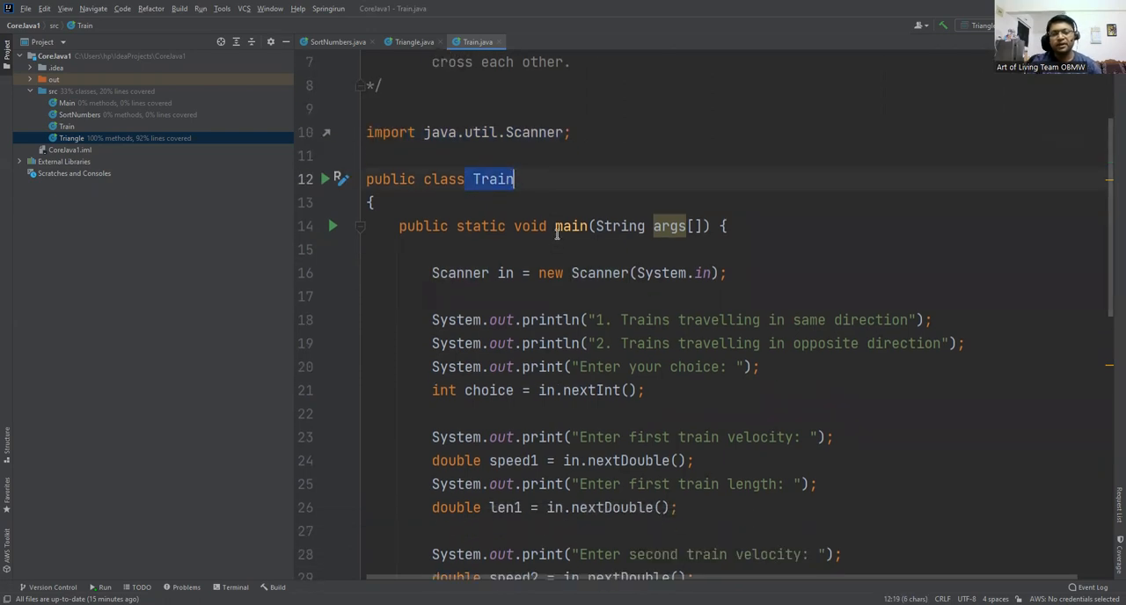
{"action": "scroll", "scroll_direction": "down", "scroll_amount": 3}
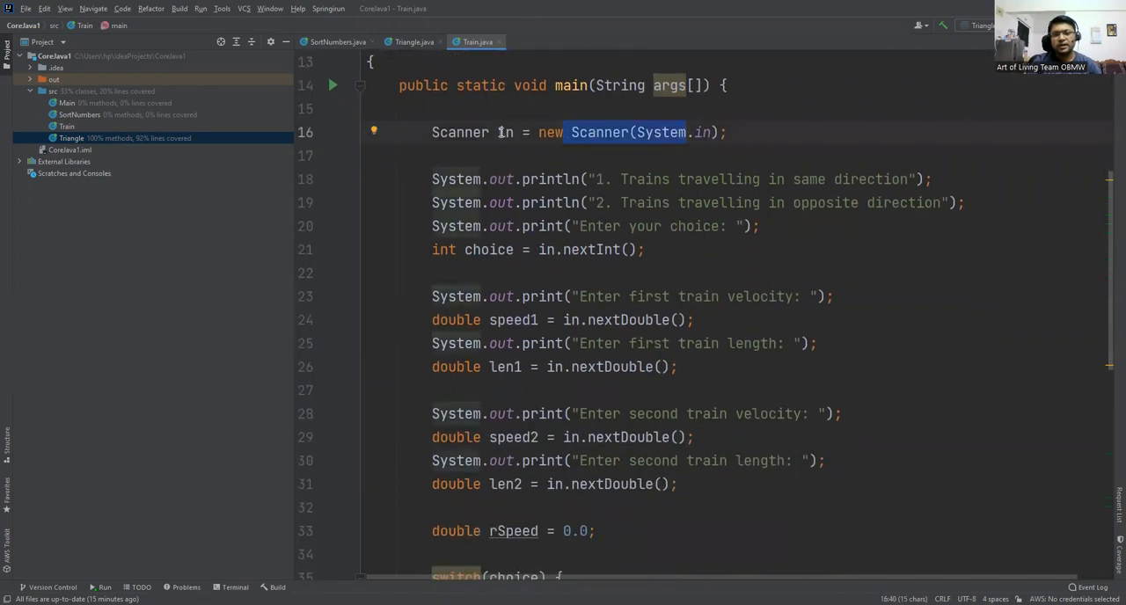
{"action": "double_click", "coordinate": [504, 132]}
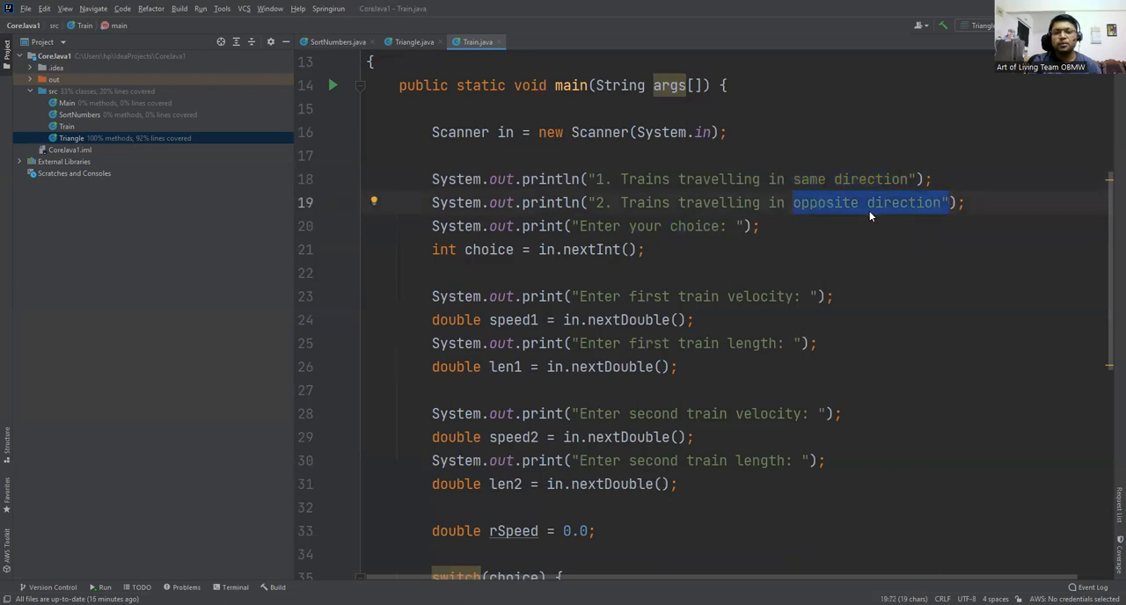
{"action": "mouse_move", "coordinate": [615, 297]}
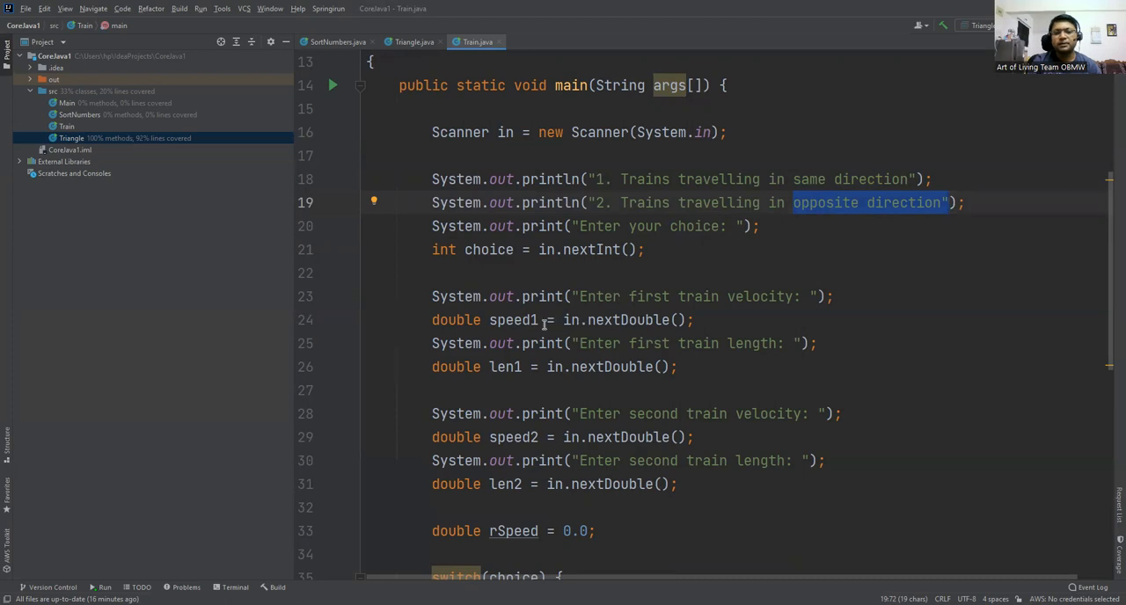
{"action": "double_click", "coordinate": [512, 319]}
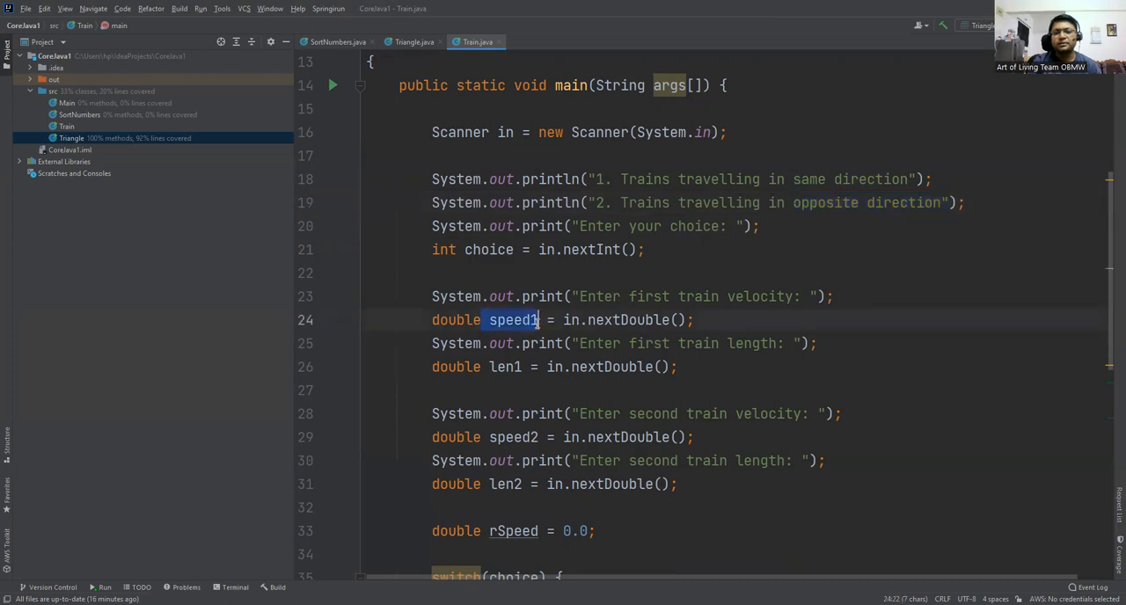
{"action": "scroll", "scroll_direction": "down", "scroll_amount": 3}
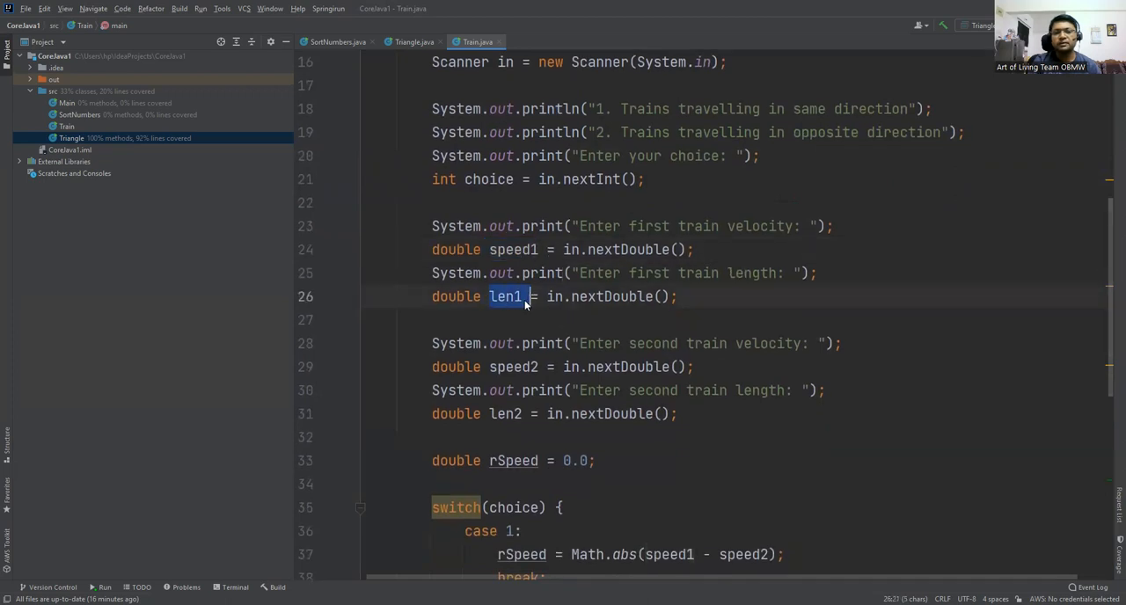
{"action": "scroll", "scroll_direction": "down", "scroll_amount": 3}
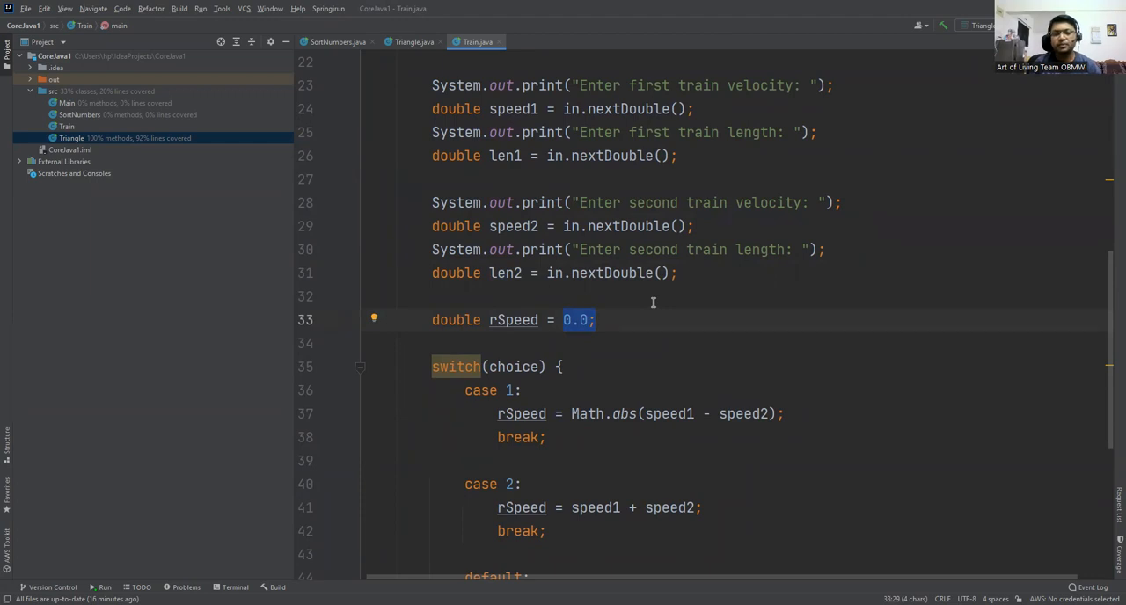
{"action": "scroll", "scroll_direction": "down", "scroll_amount": 3}
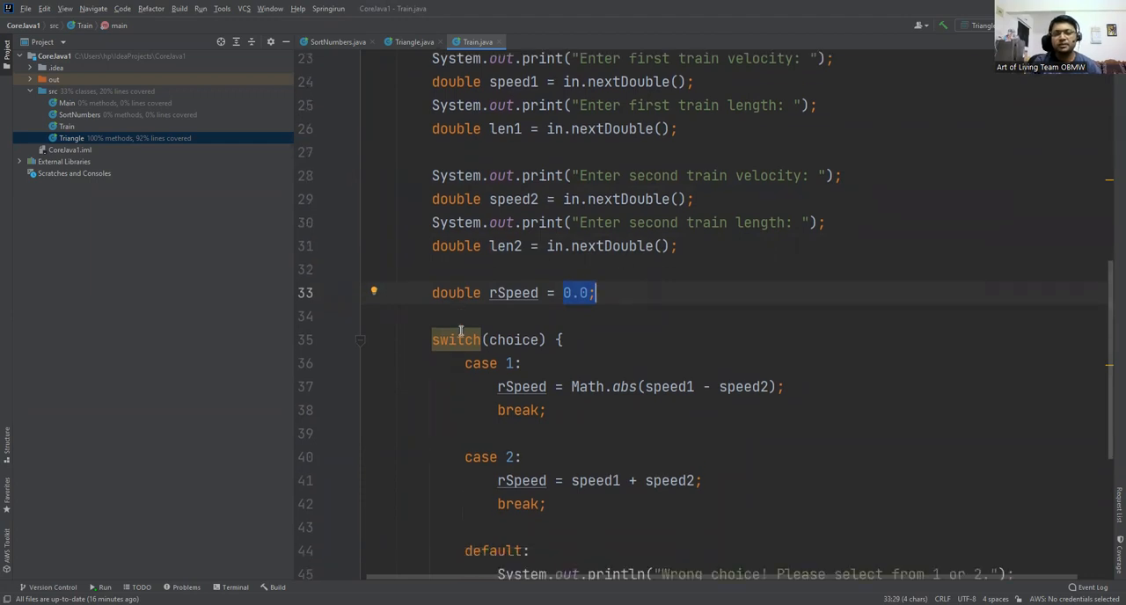
{"action": "scroll", "scroll_direction": "down", "scroll_amount": 3}
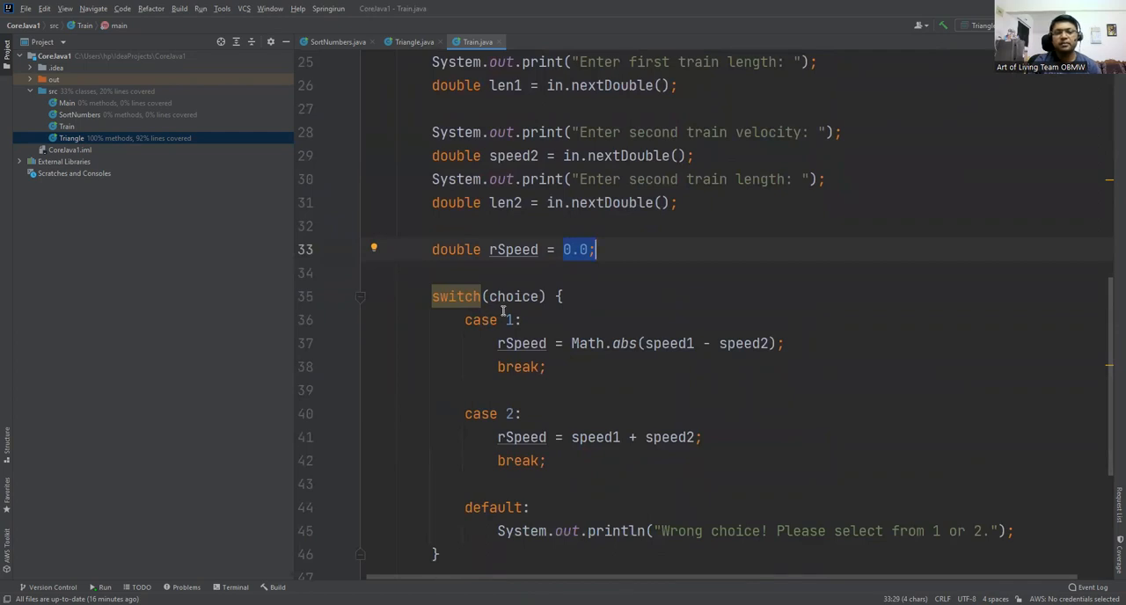
{"action": "scroll", "scroll_direction": "down", "scroll_amount": 3}
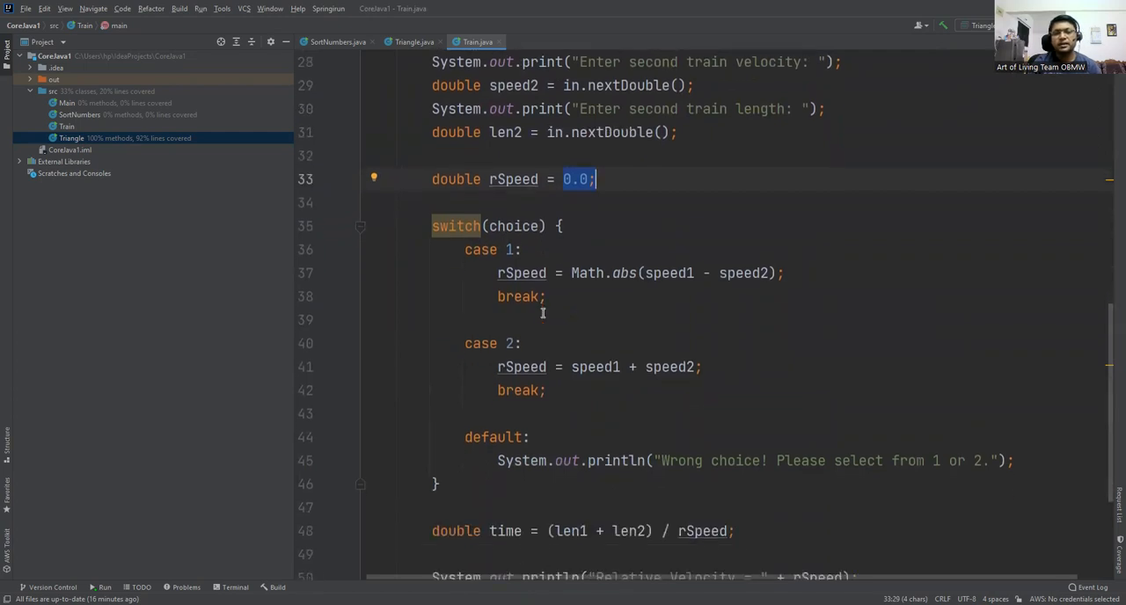
{"action": "scroll", "scroll_direction": "up", "scroll_amount": 3}
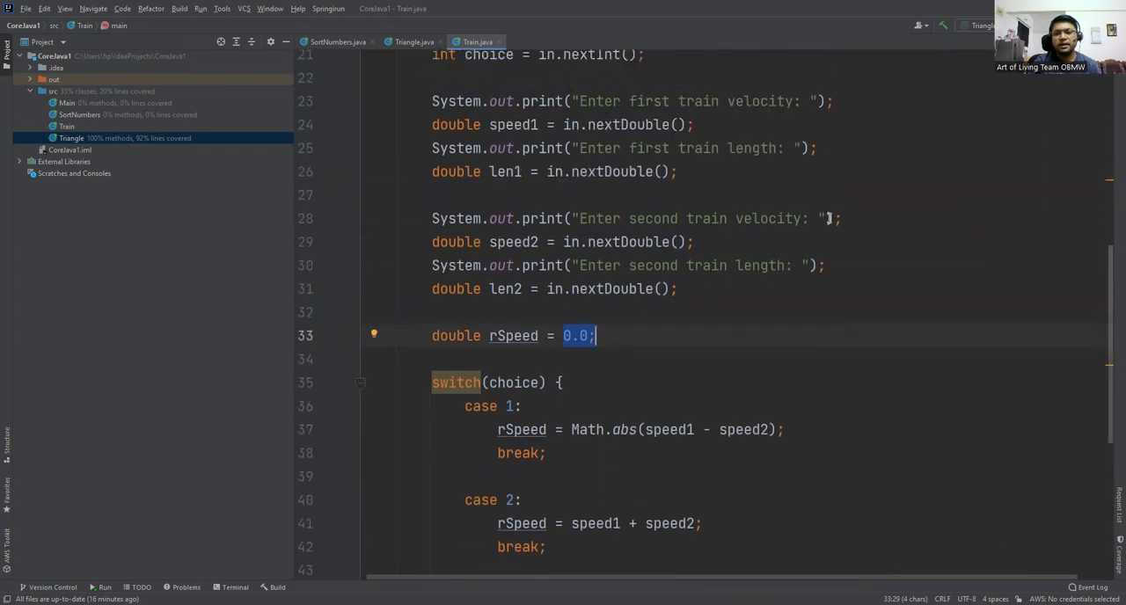
{"action": "scroll", "scroll_direction": "up", "scroll_amount": 3}
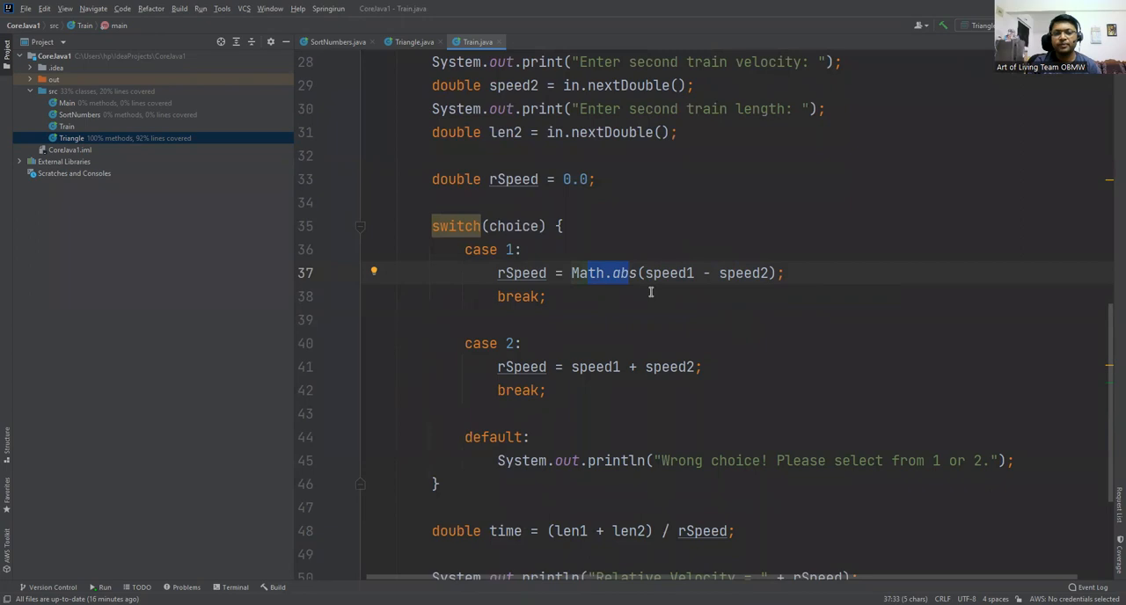
Highlight case 1's break, the opposite-direction speed sum, the default case, and the crossing-time formula.
{"action": "double_click", "coordinate": [517, 297]}
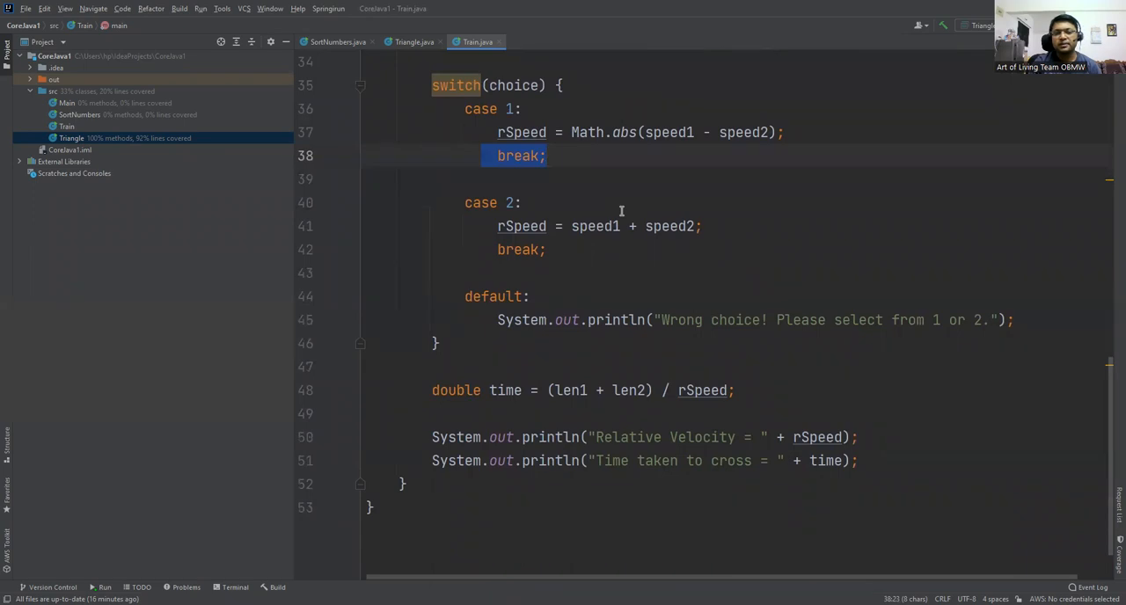
{"action": "double_click", "coordinate": [594, 226]}
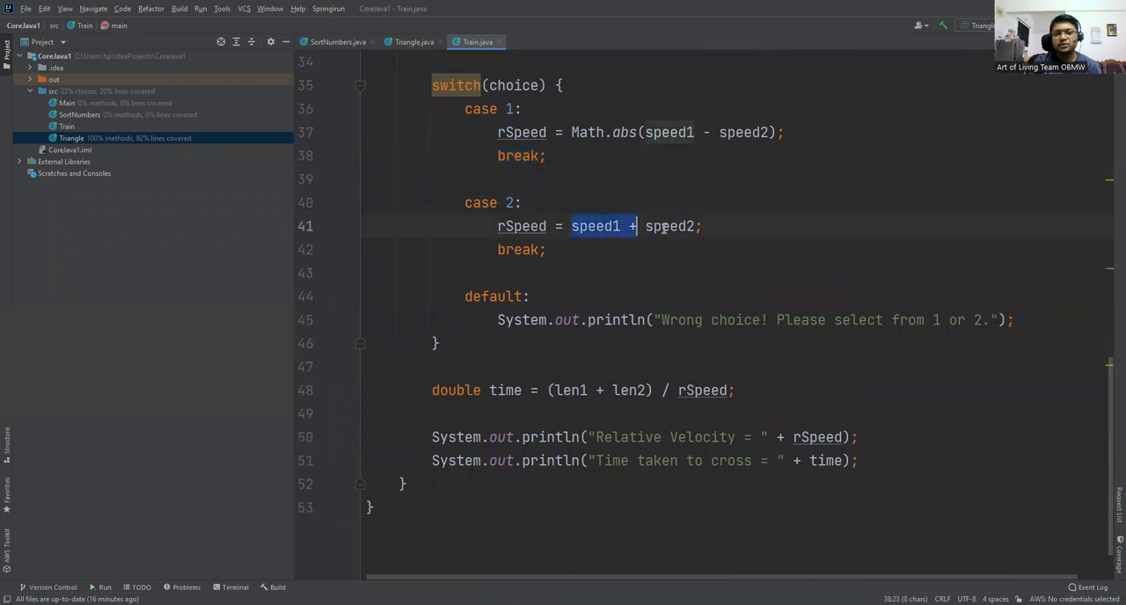
{"action": "double_click", "coordinate": [521, 226]}
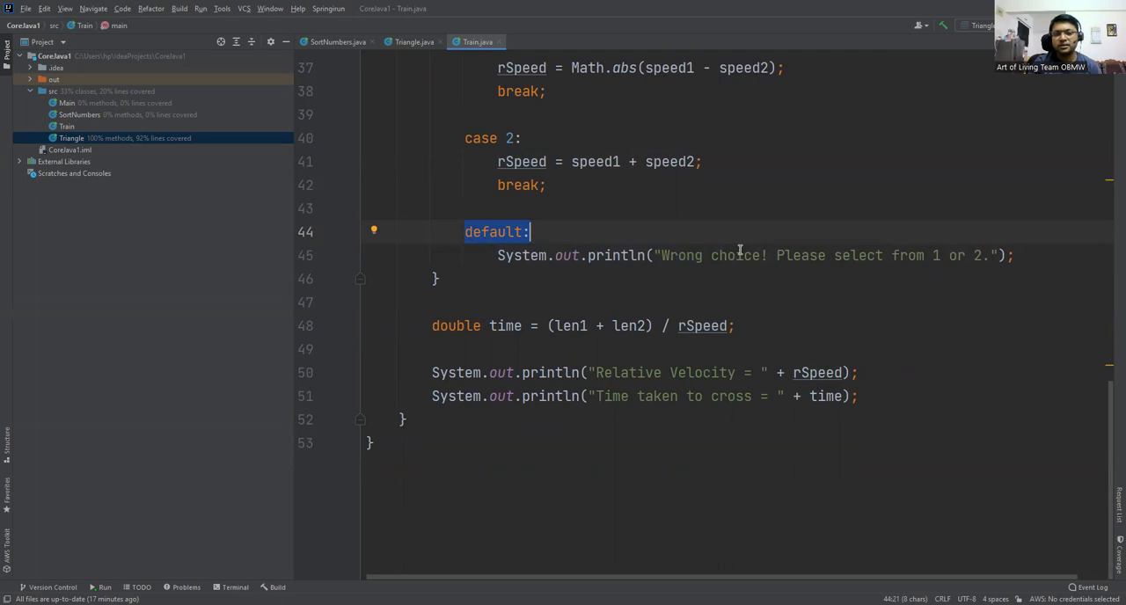
{"action": "double_click", "coordinate": [505, 325]}
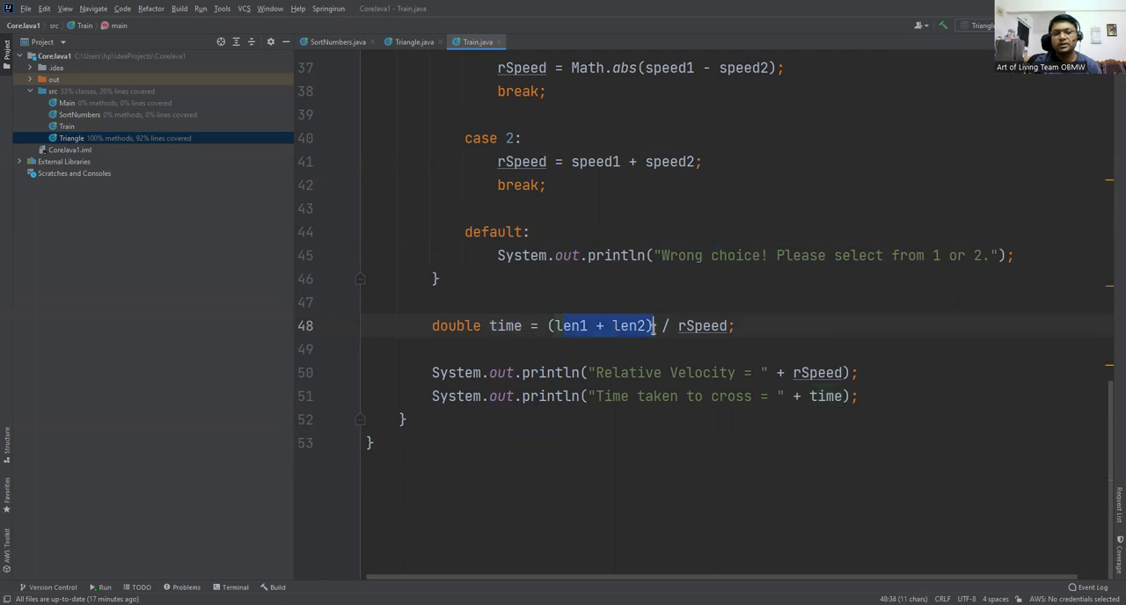
{"action": "left_click", "coordinate": [735, 325]}
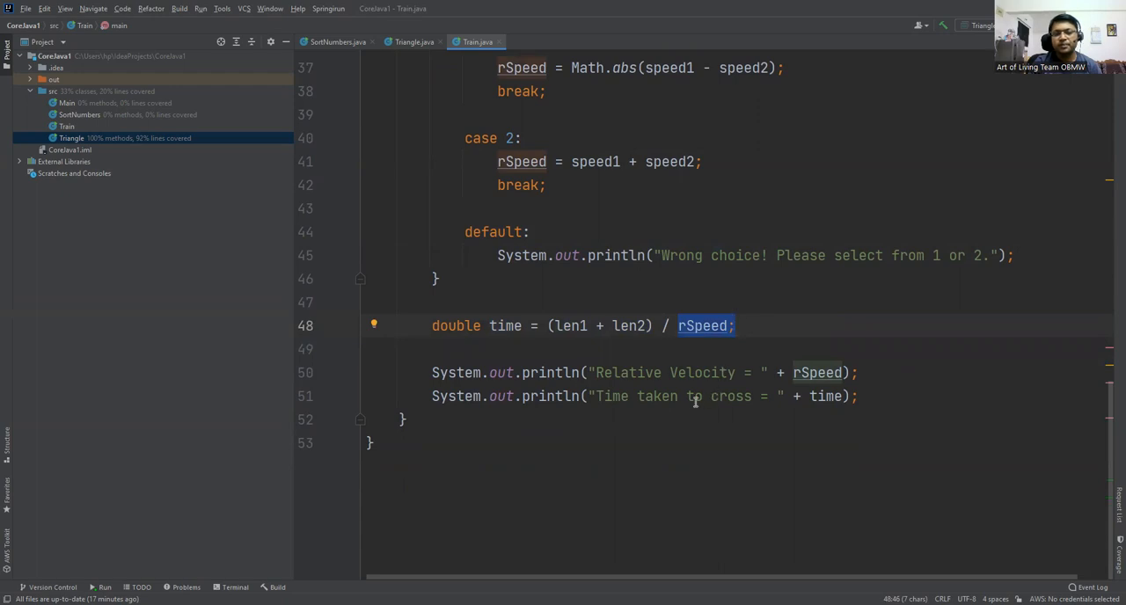
{"action": "double_click", "coordinate": [713, 396]}
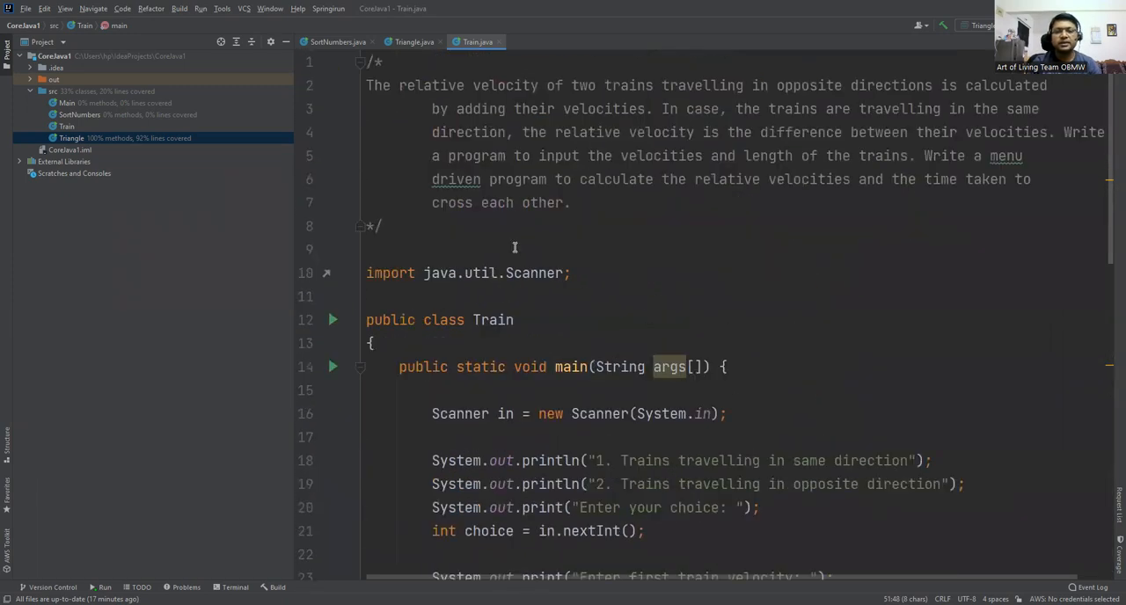
Run Train with choice 1, speeds 200 and 150, lengths 100 and 90.
{"action": "left_click", "coordinate": [201, 9]}
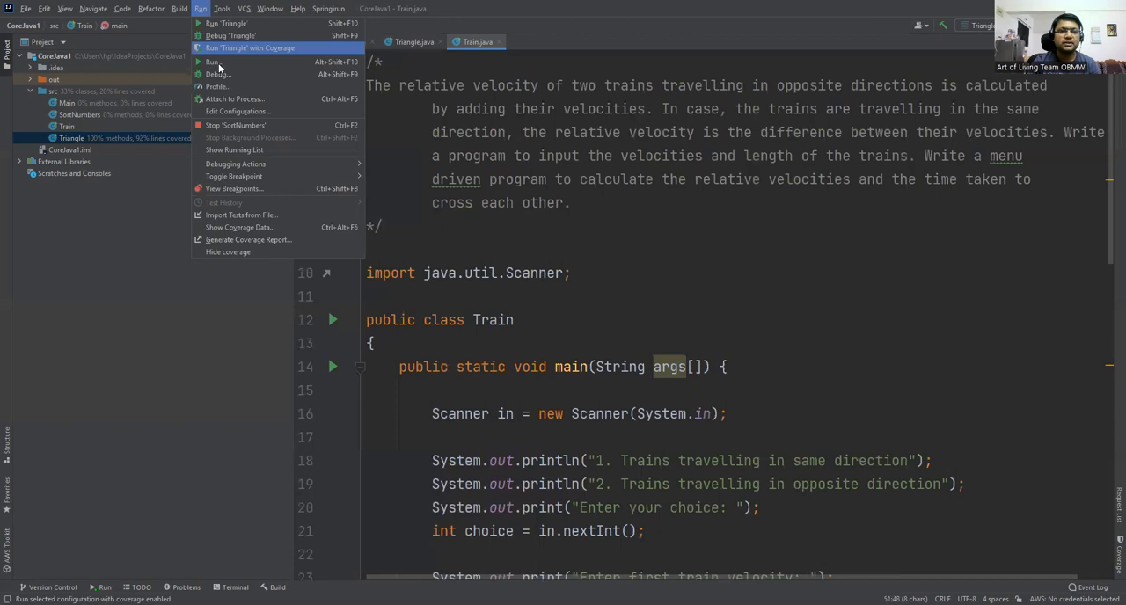
{"action": "left_click", "coordinate": [213, 62]}
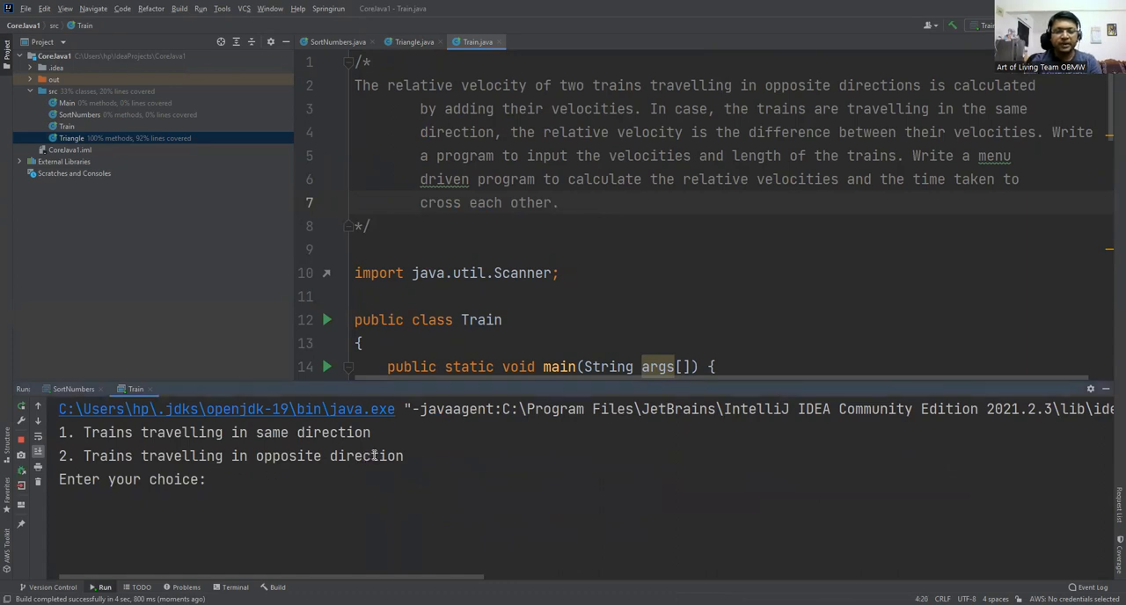
{"action": "type", "text": "1"}
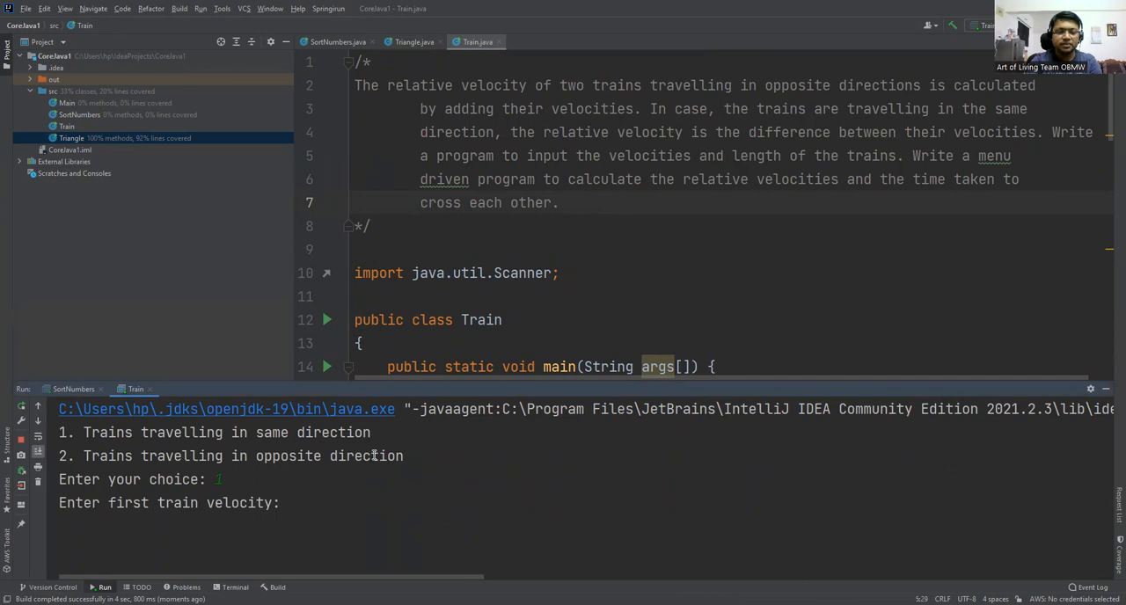
{"action": "type", "text": "200"}
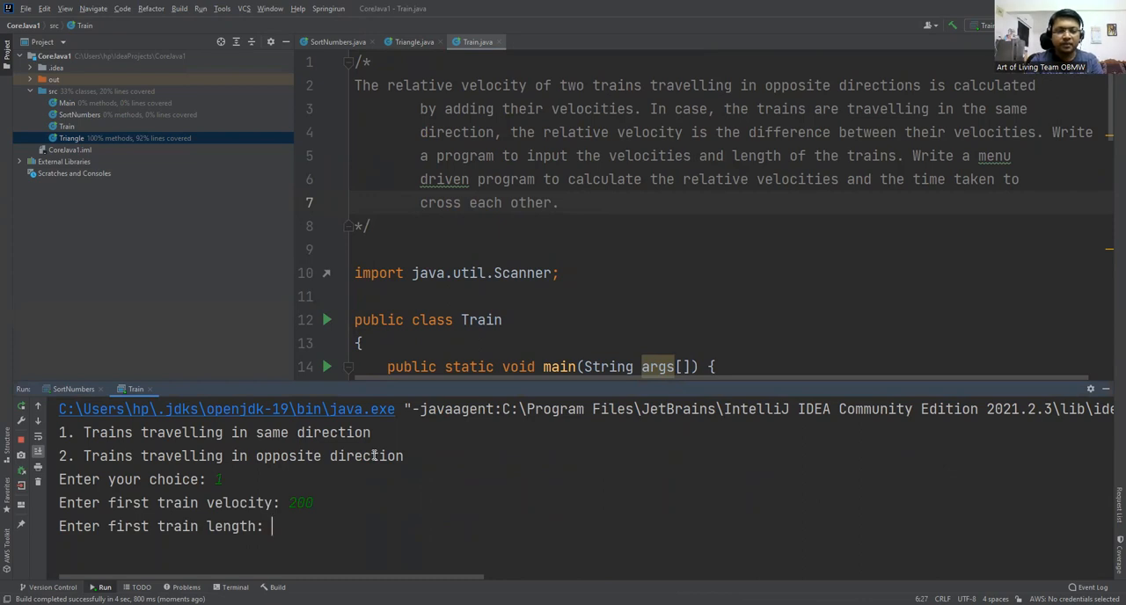
{"action": "type", "text": "10"}
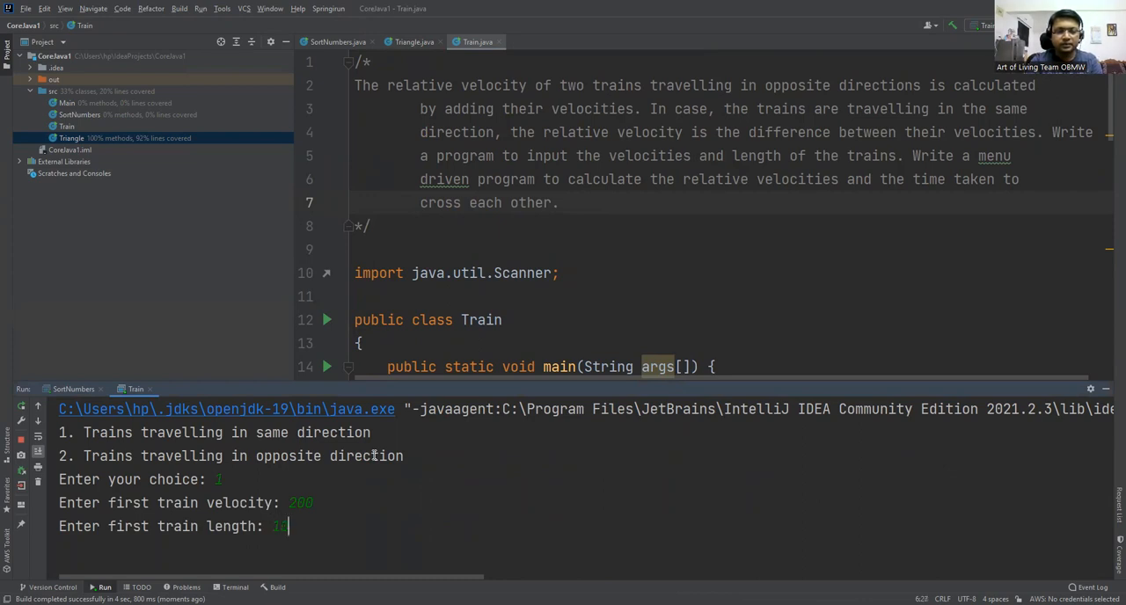
{"action": "type", "text": "100"}
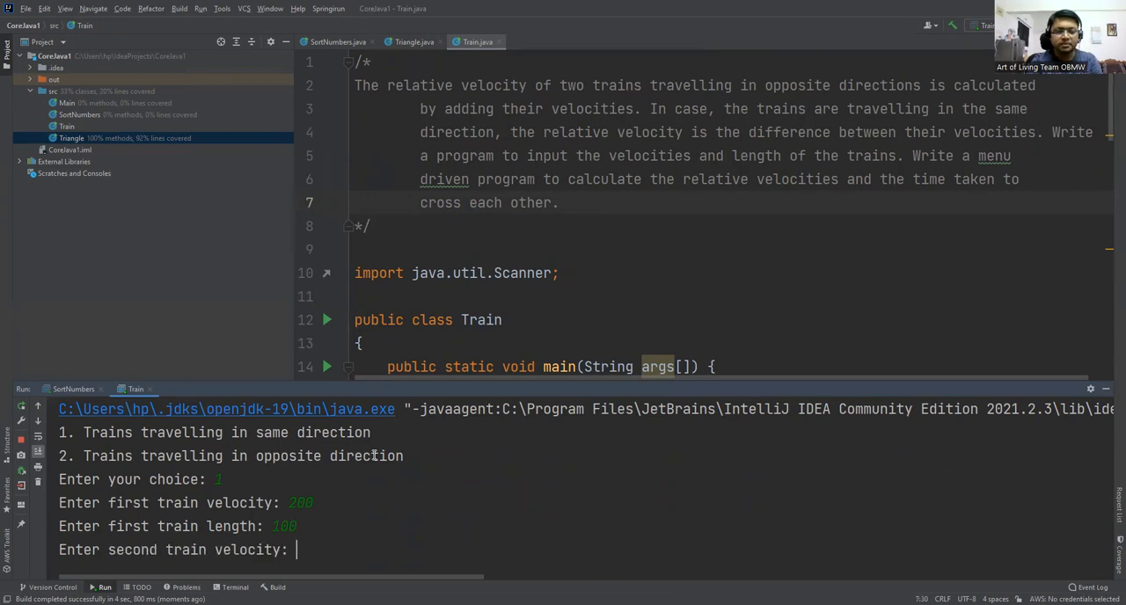
{"action": "type", "text": "155"}
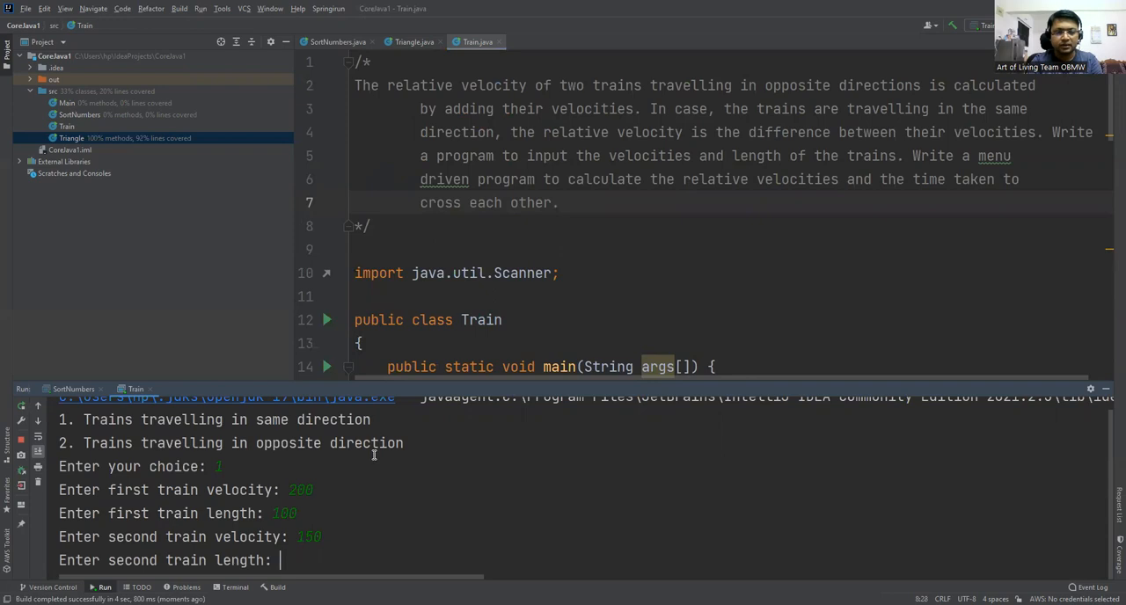
{"action": "type", "text": "90"}
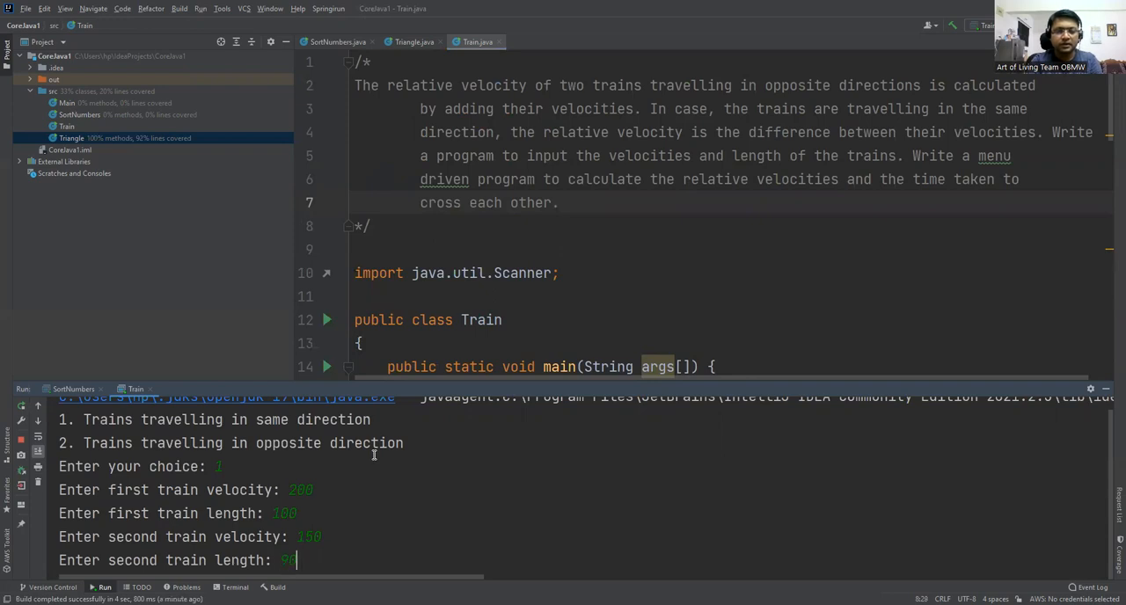
{"action": "key", "text": "Return"}
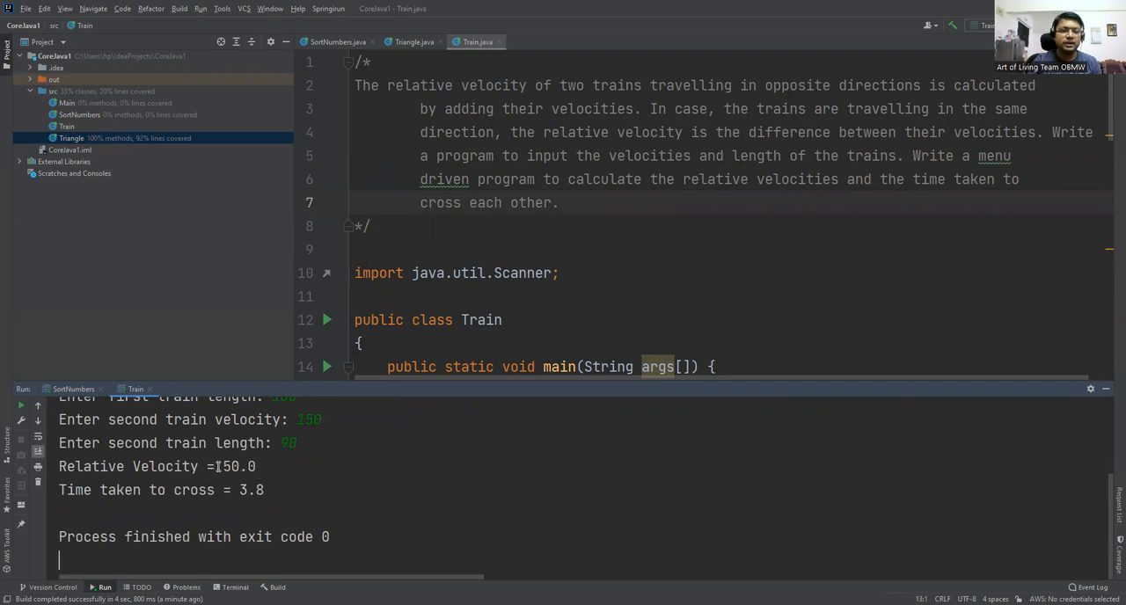
{"action": "double_click", "coordinate": [237, 466]}
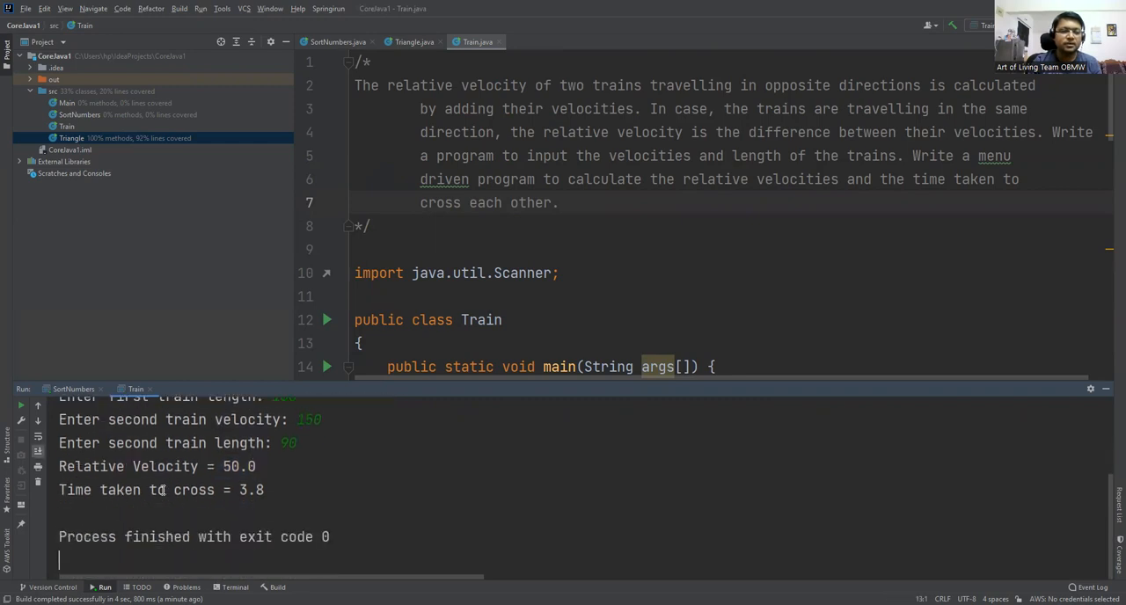
{"action": "double_click", "coordinate": [252, 490]}
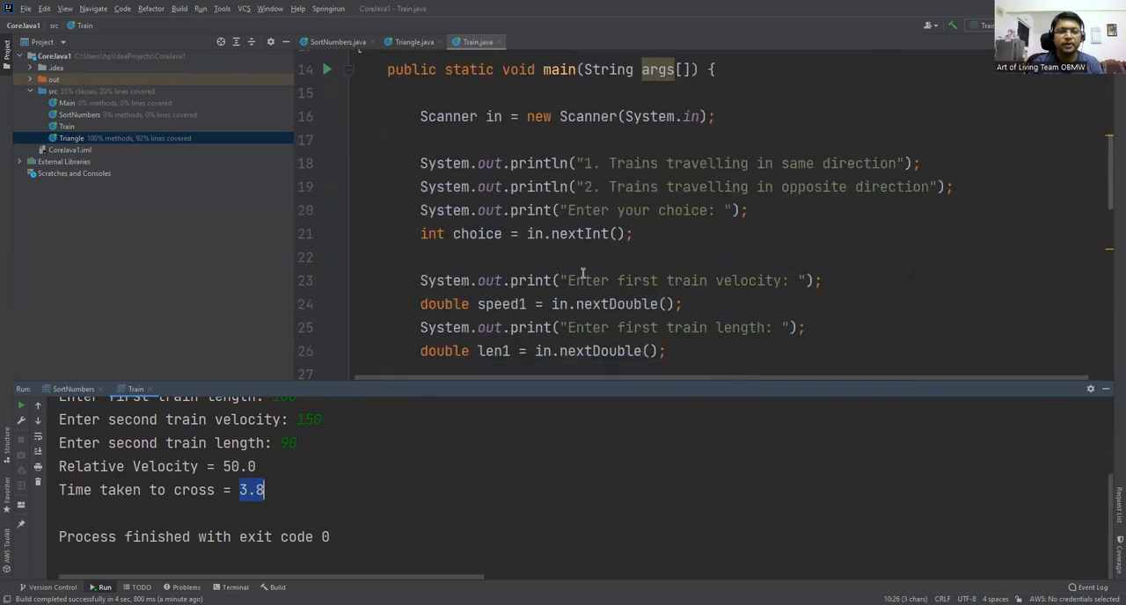
{"action": "scroll", "scroll_direction": "down", "scroll_amount": 3}
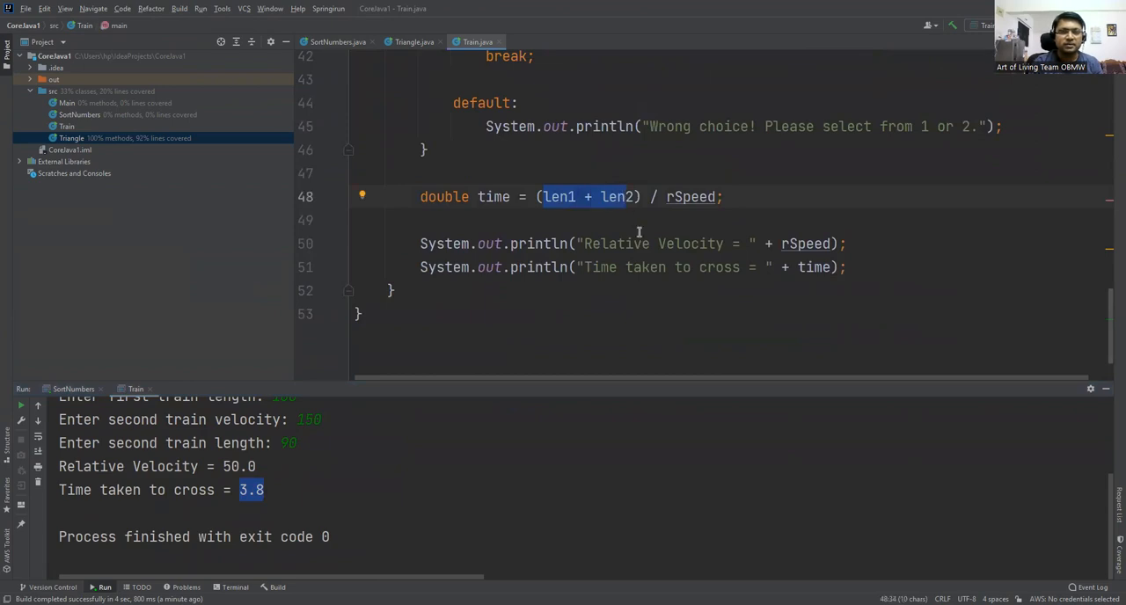
{"action": "mouse_move", "coordinate": [602, 282]}
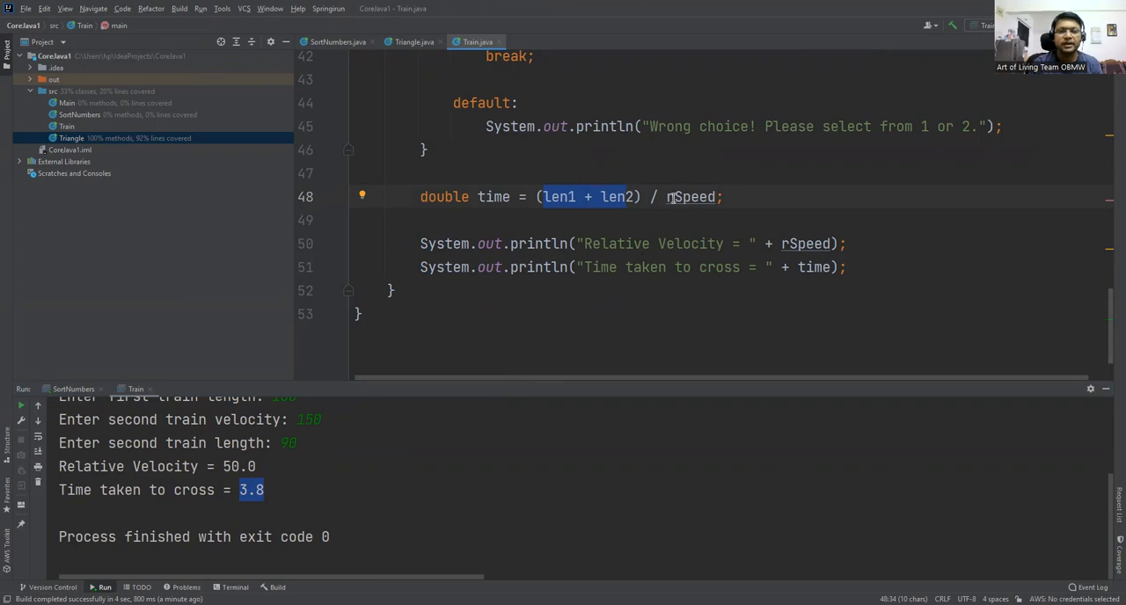
{"action": "left_click", "coordinate": [721, 196]}
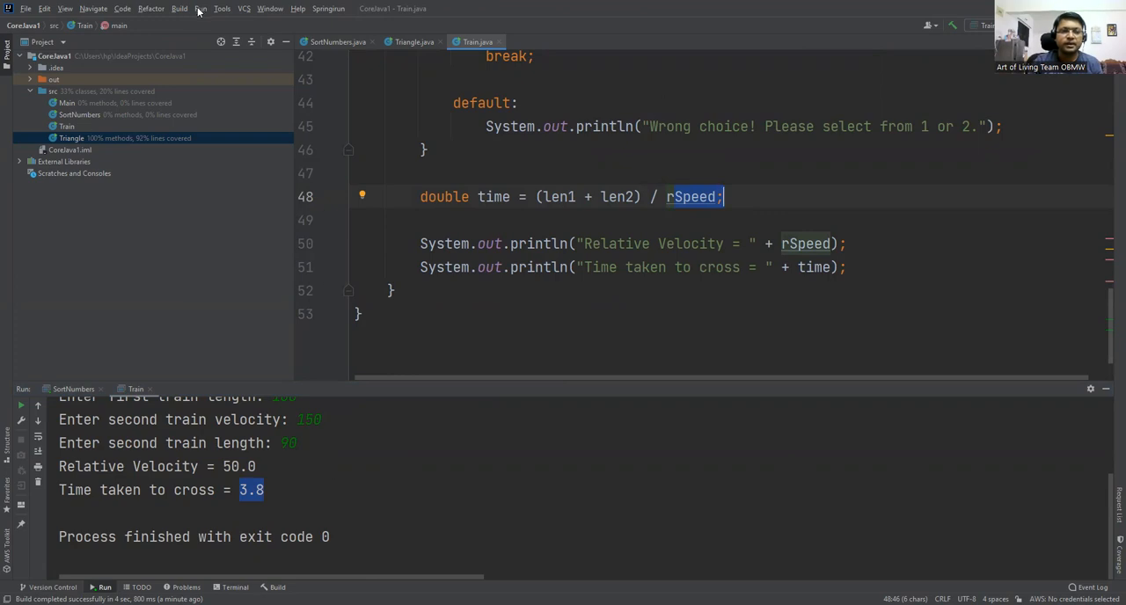
Run Train with choice 2, speeds 100 and 150, lengths 100 and 100, then highlight time 0.8.
{"action": "left_click", "coordinate": [200, 8]}
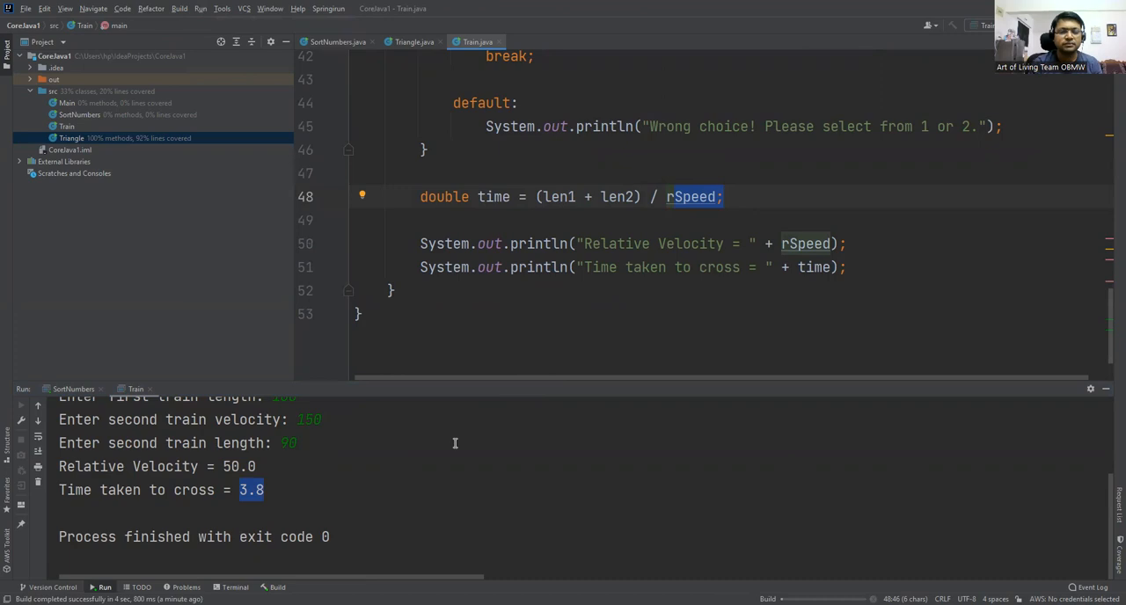
{"action": "left_click", "coordinate": [104, 587]}
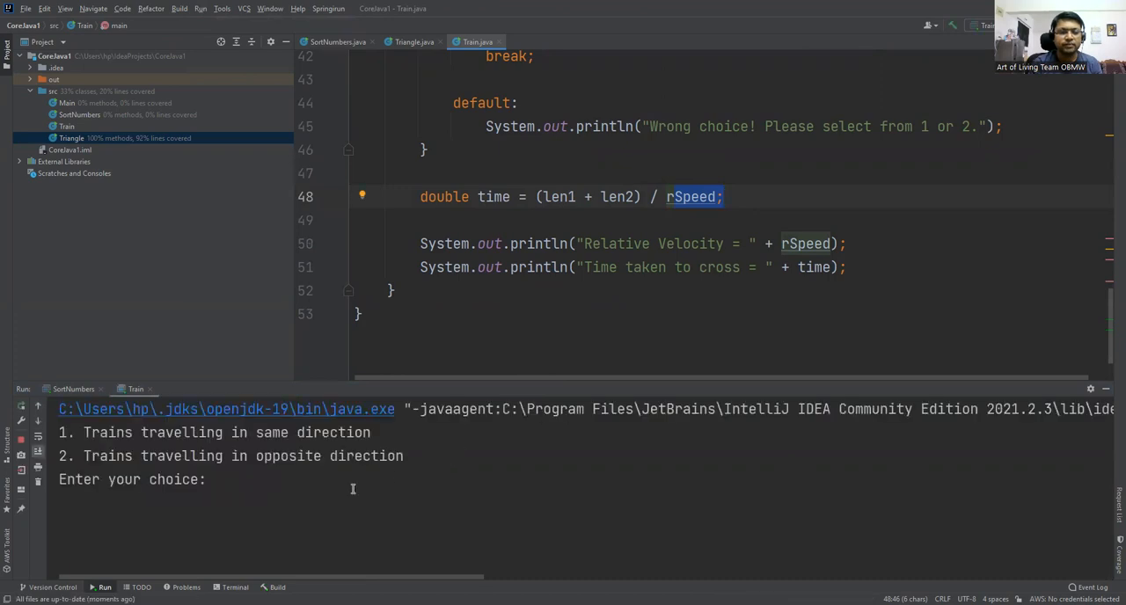
{"action": "type", "text": "2"}
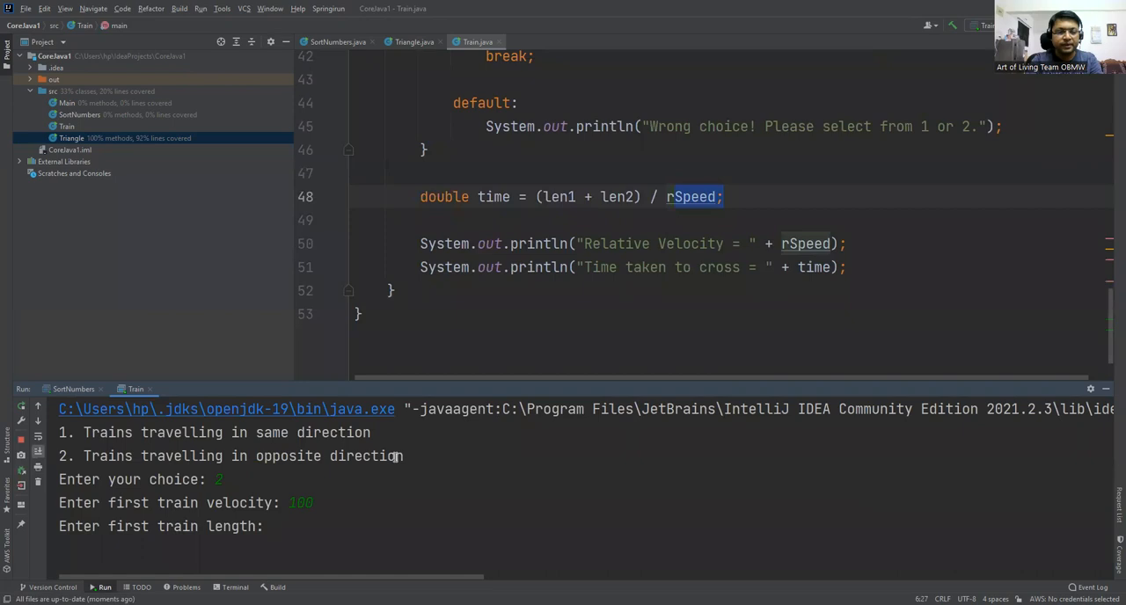
{"action": "type", "text": "100"}
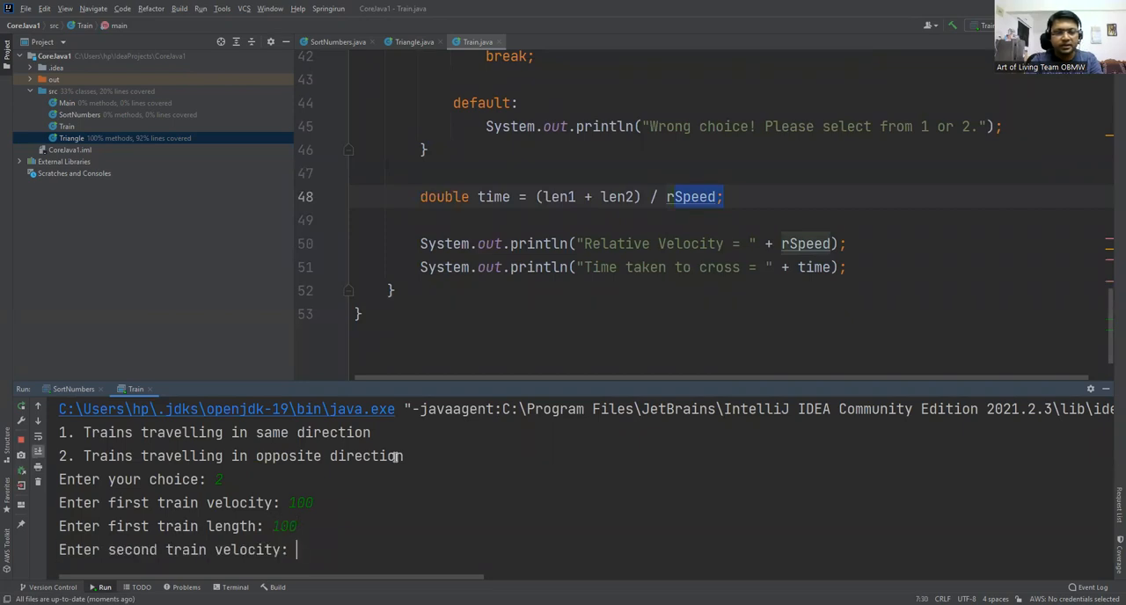
{"action": "type", "text": "150"}
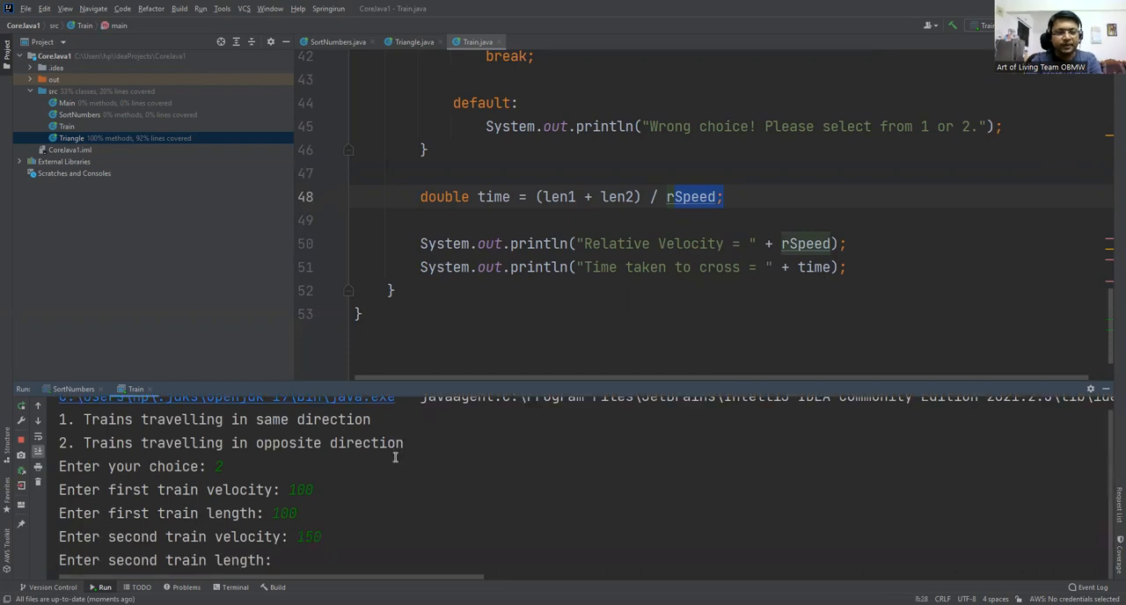
{"action": "left_click", "coordinate": [286, 560]}
{"action": "type", "text": "100"}
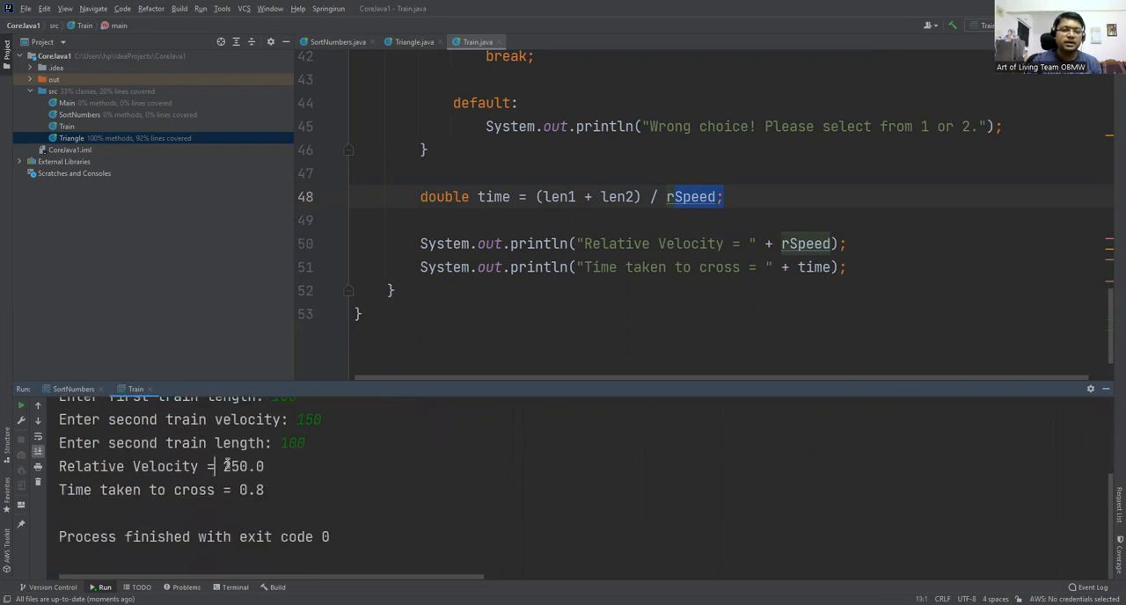
{"action": "double_click", "coordinate": [243, 467]}
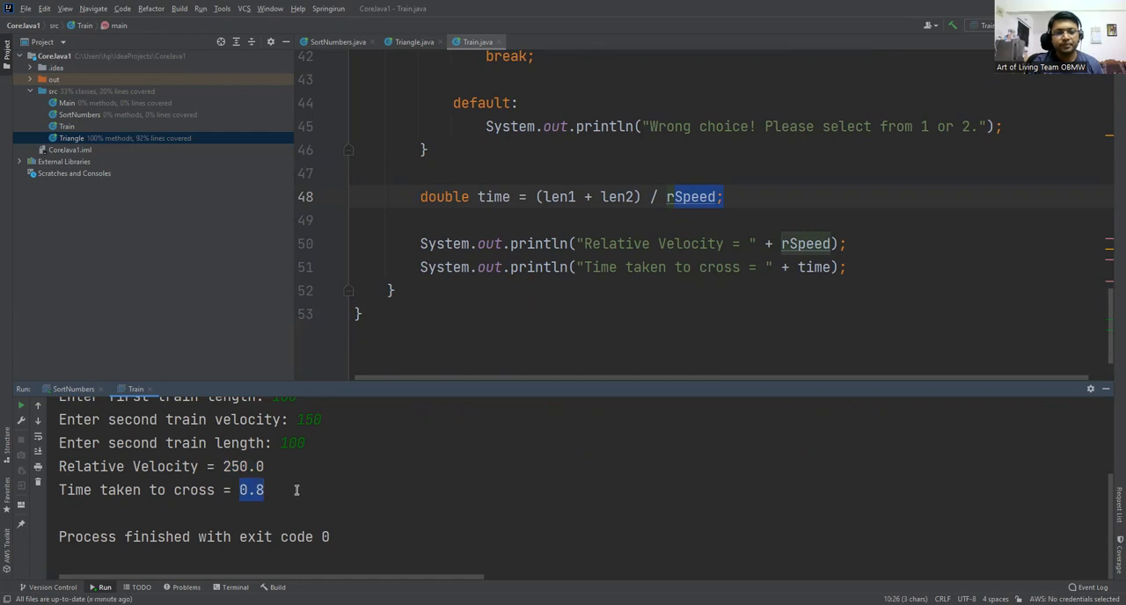
{"action": "scroll", "scroll_direction": "up", "scroll_amount": 3}
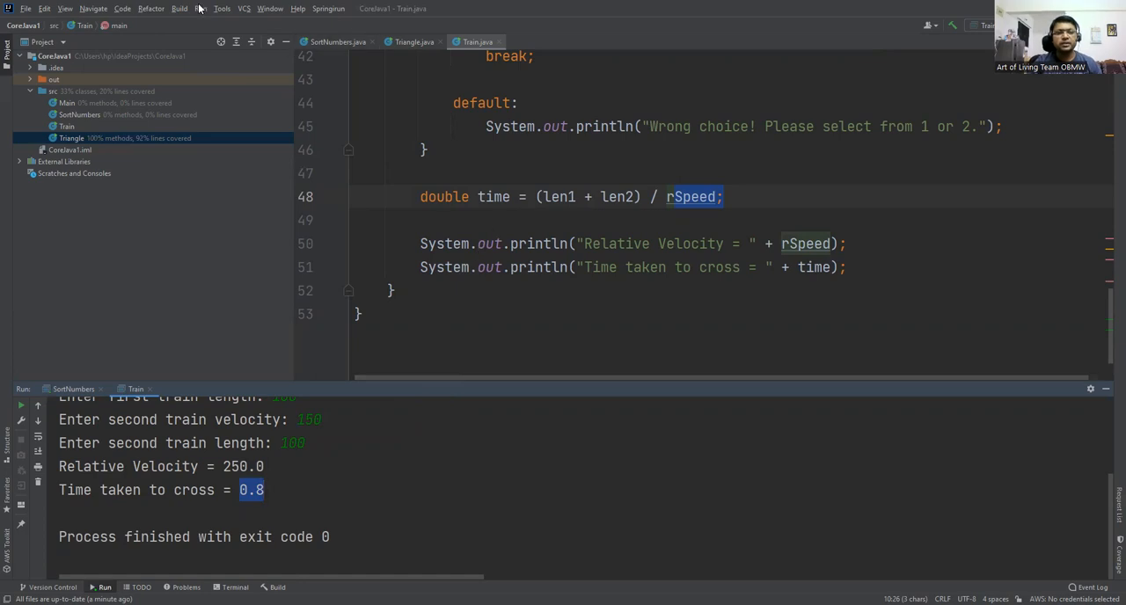
{"action": "left_click", "coordinate": [200, 9]}
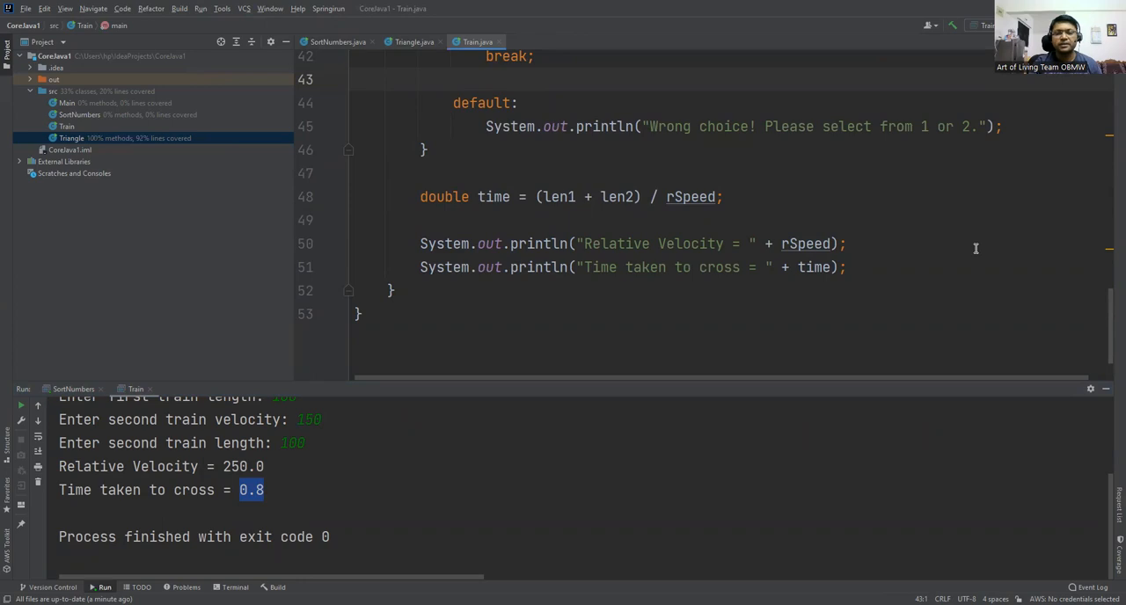
{"action": "left_click", "coordinate": [354, 79]}
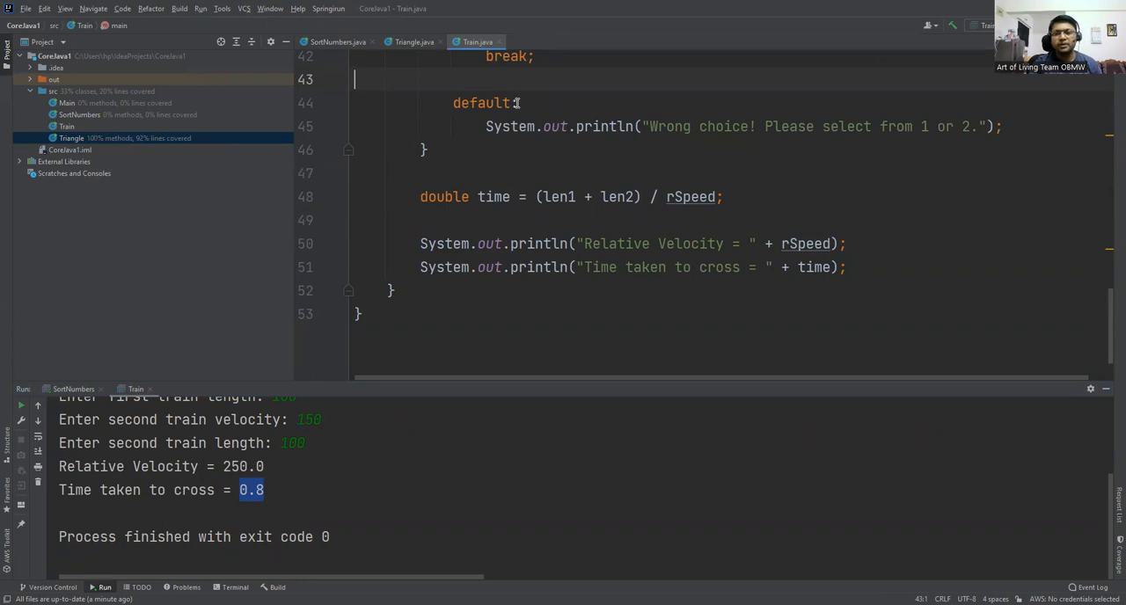